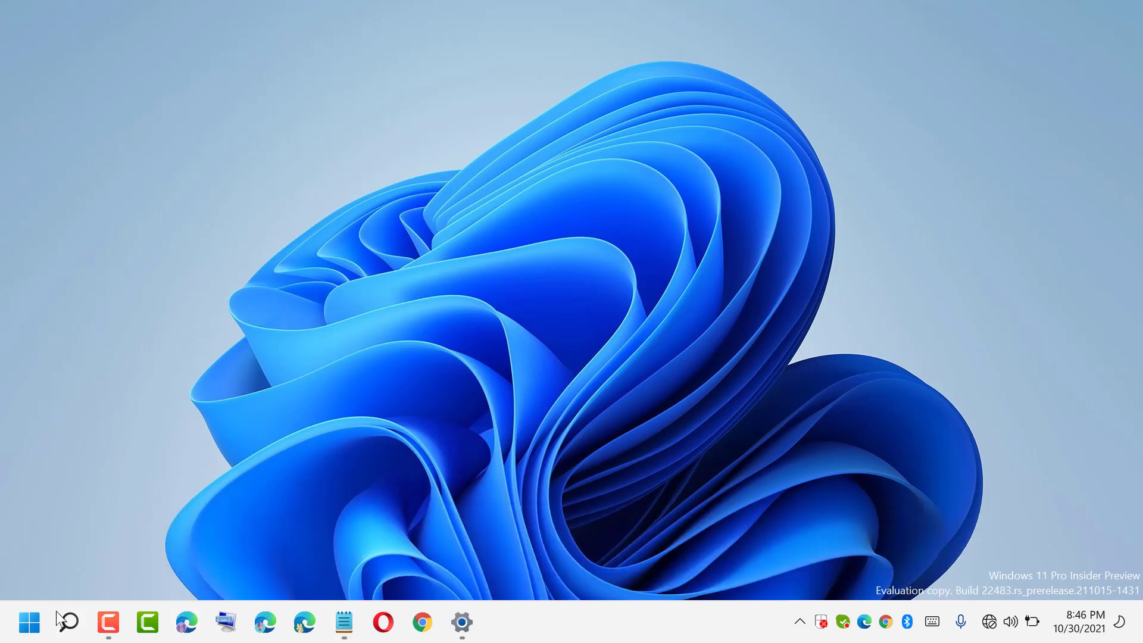
mouse_move(69, 621)
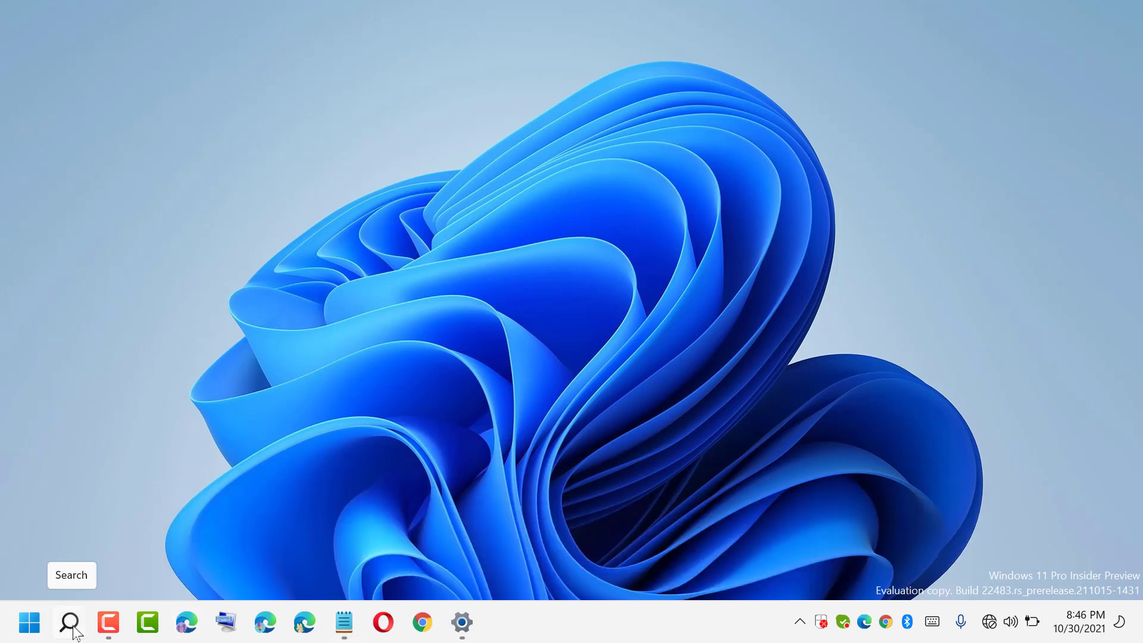
Step: Search Windows for 'word' and launch Word to its start screen
left_click(69, 621)
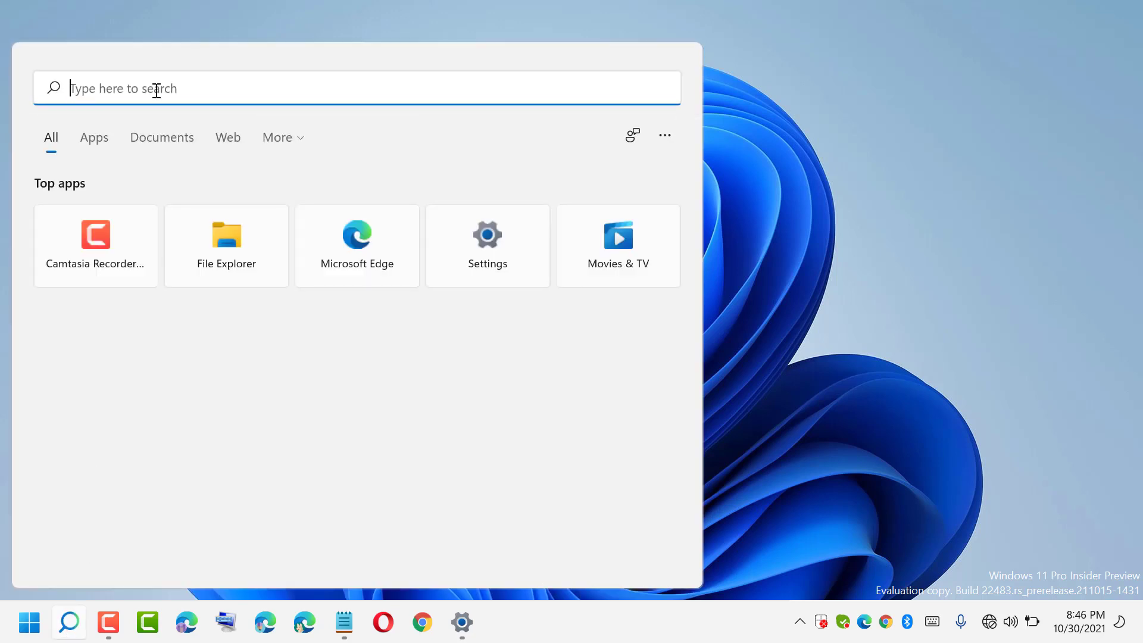
type("word")
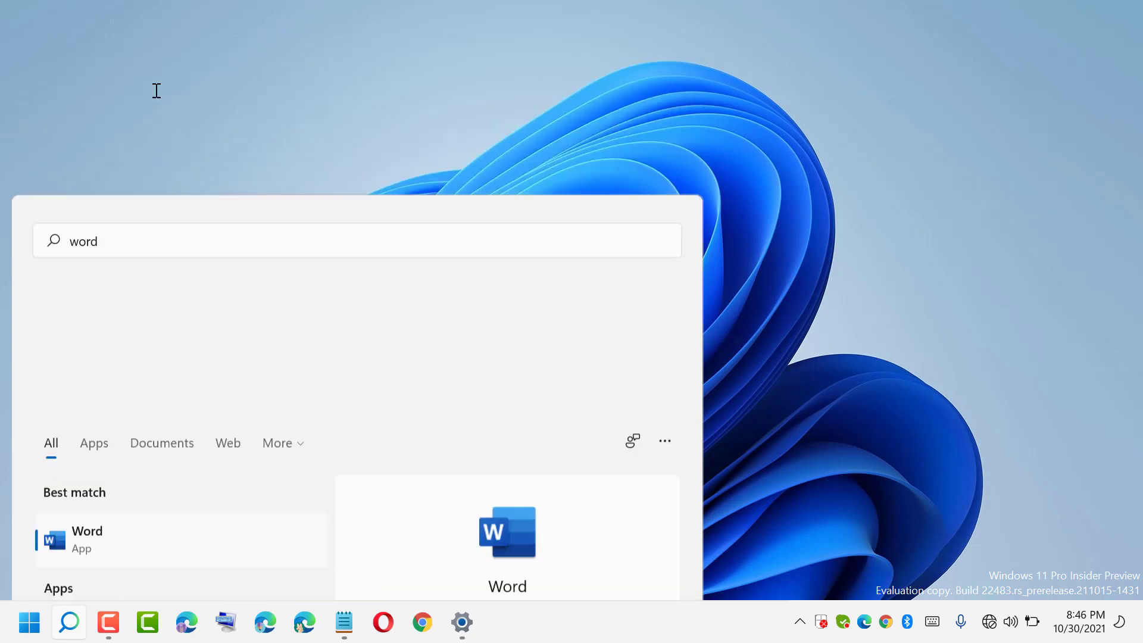
left_click(87, 538)
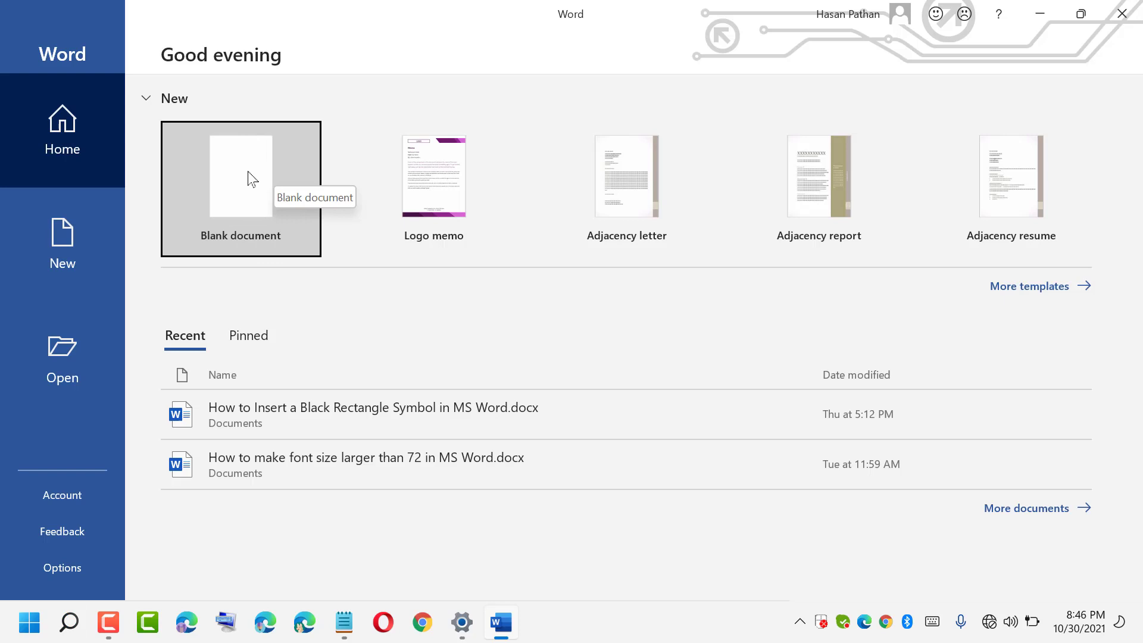
Step: Start a blank document with the heading 'How to cross out tex in Microsoft word' at 36 points
left_click(241, 175)
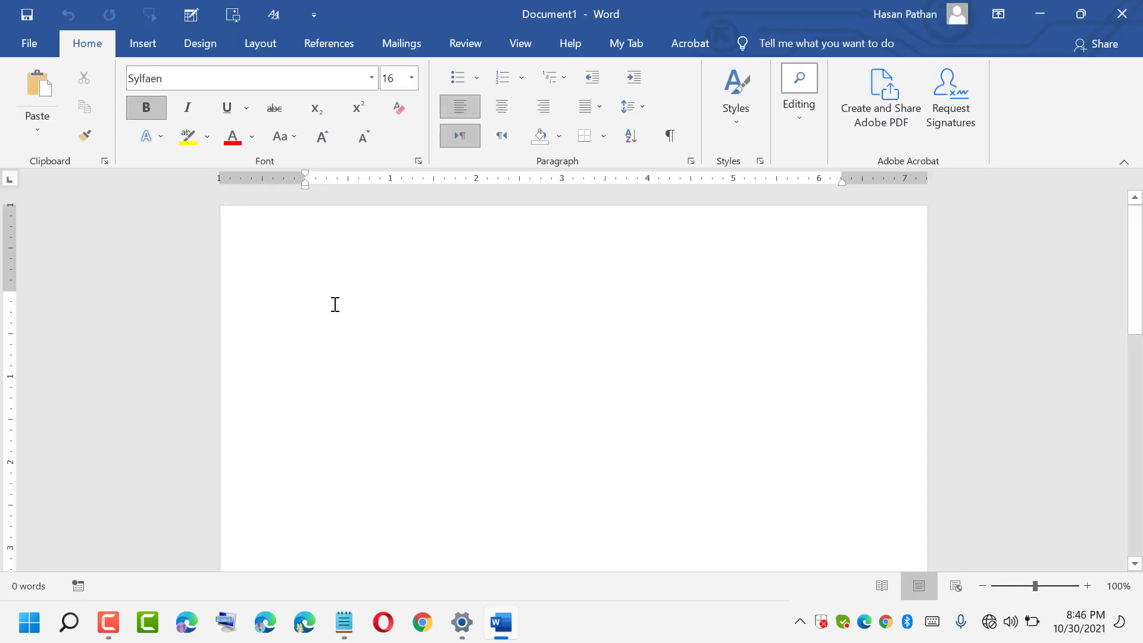
right_click(334, 304)
type("How to cross out tex in Microsoft word")
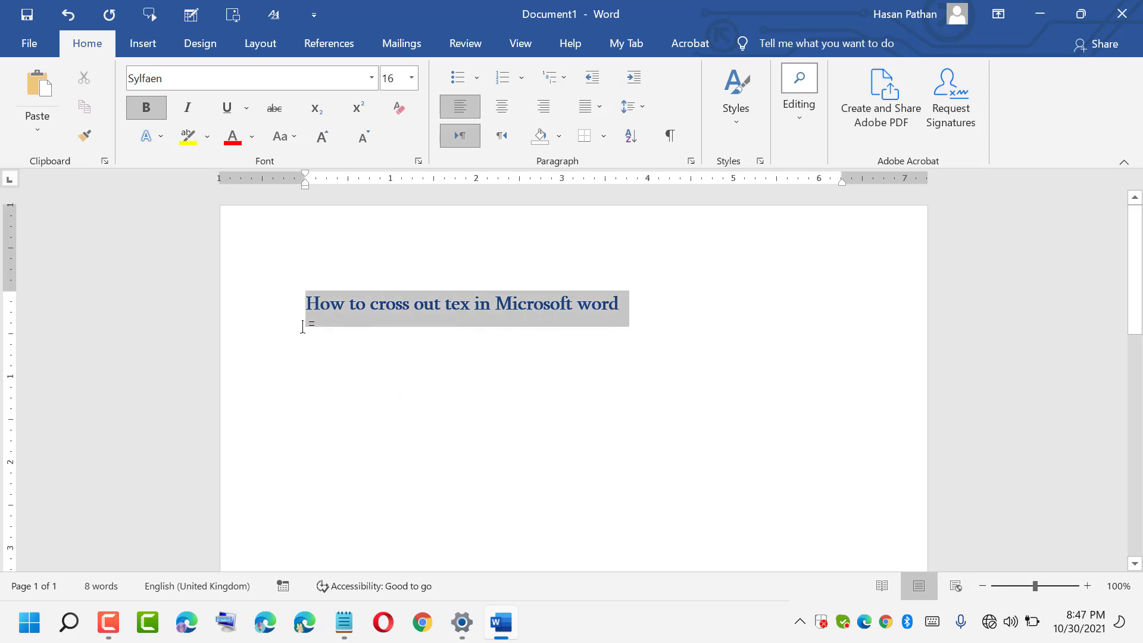
left_click(412, 79)
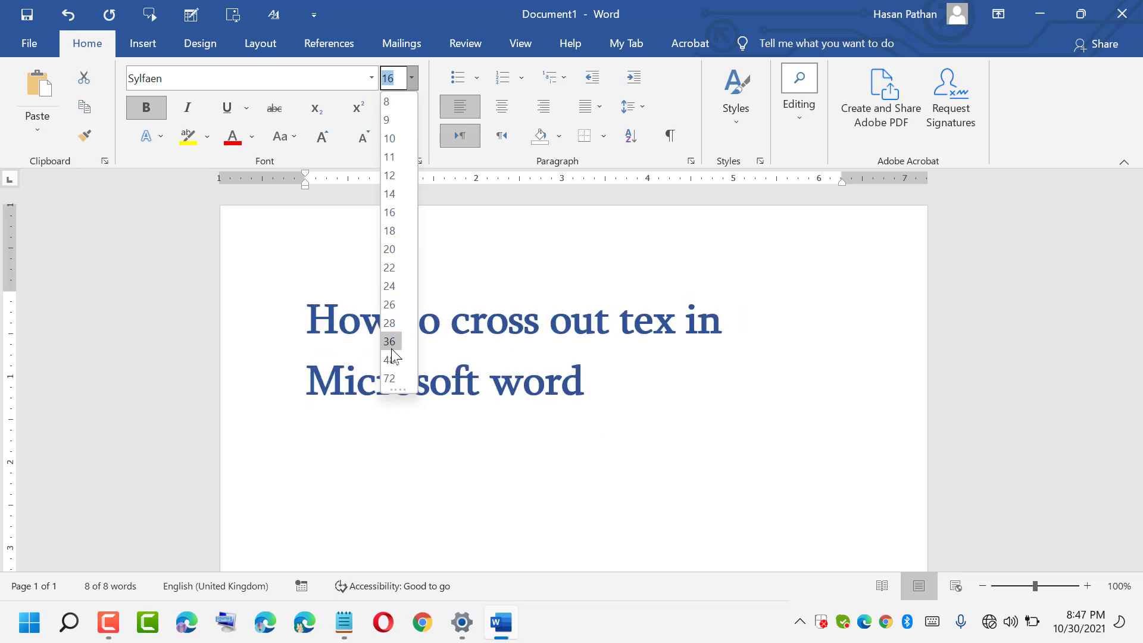
left_click(388, 341)
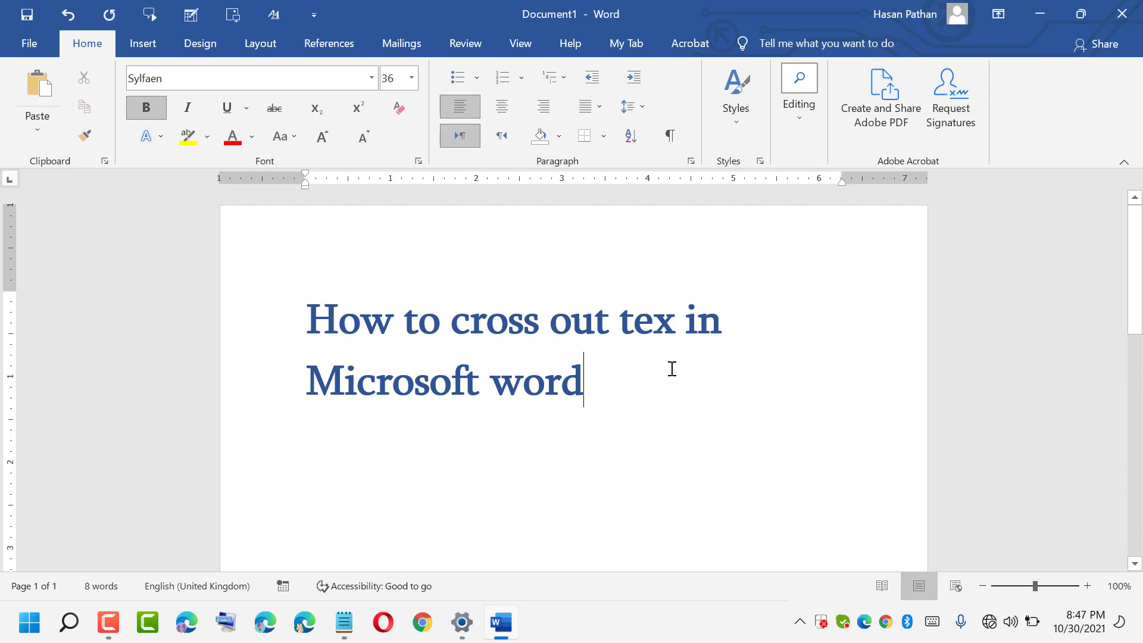
mouse_move(604, 394)
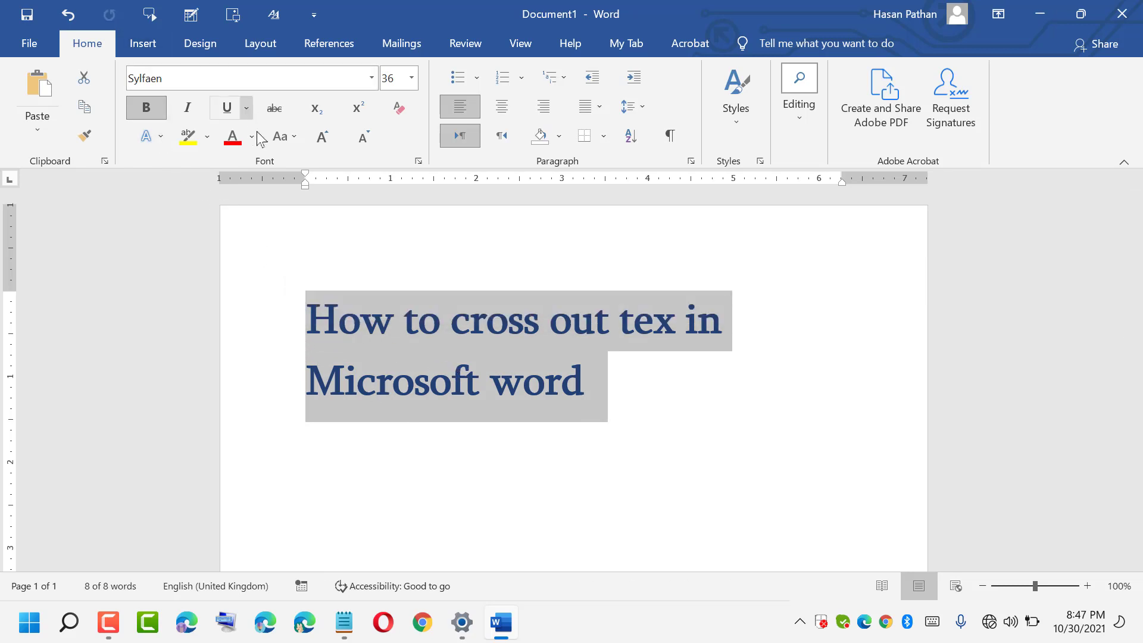
mouse_move(274, 108)
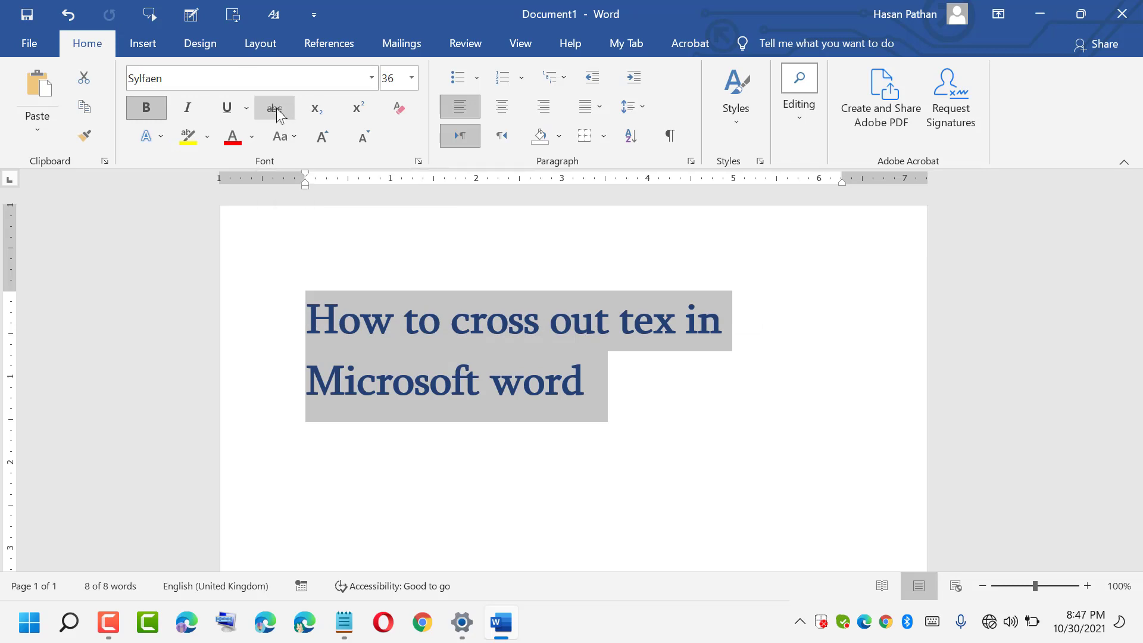
Step: Apply strikethrough to the selected two-line heading so every word is crossed out
left_click(273, 107)
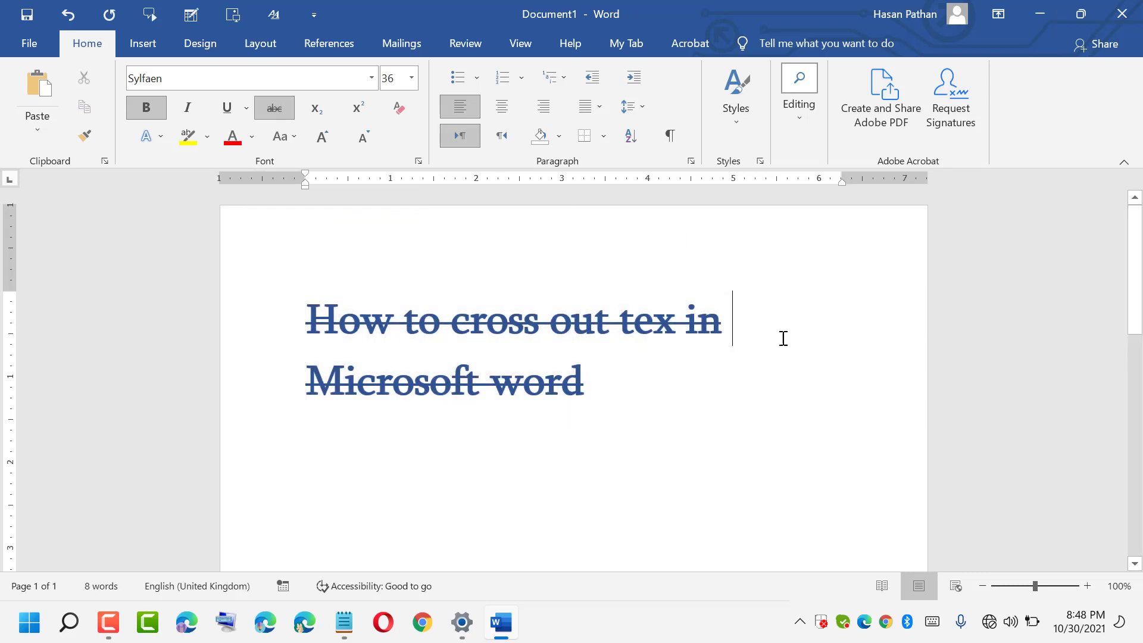
scroll("up", 3)
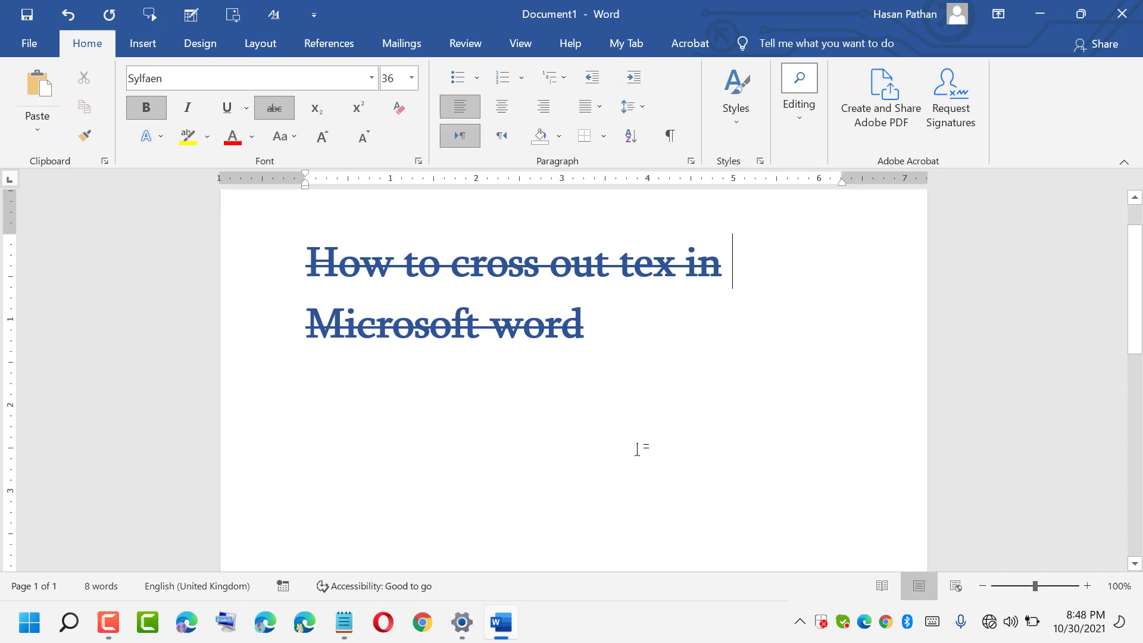
mouse_move(349, 622)
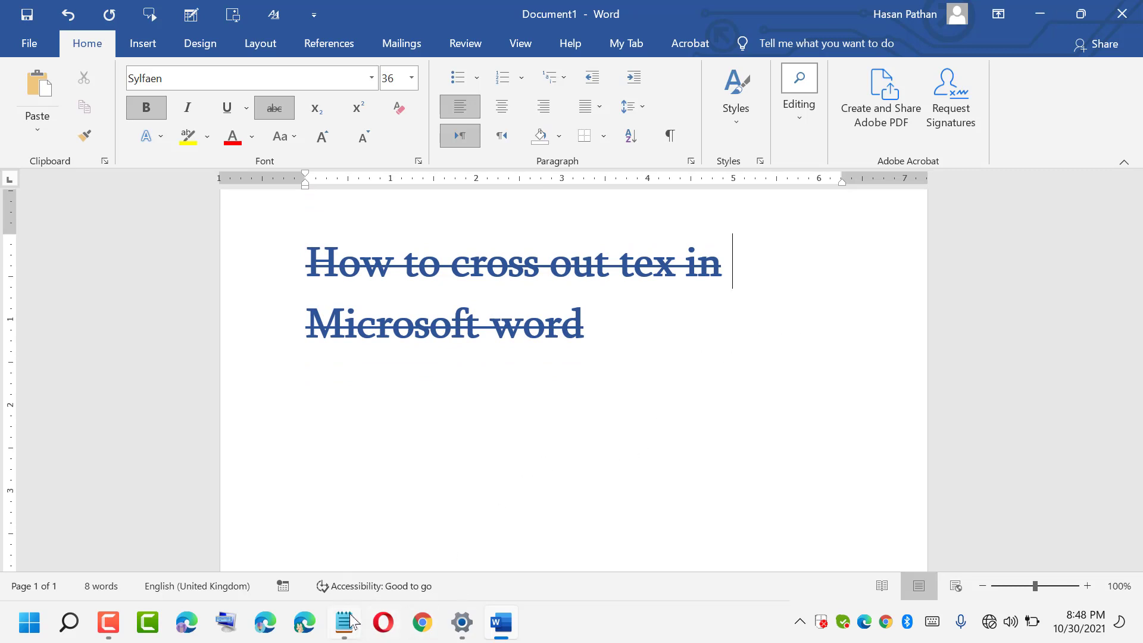